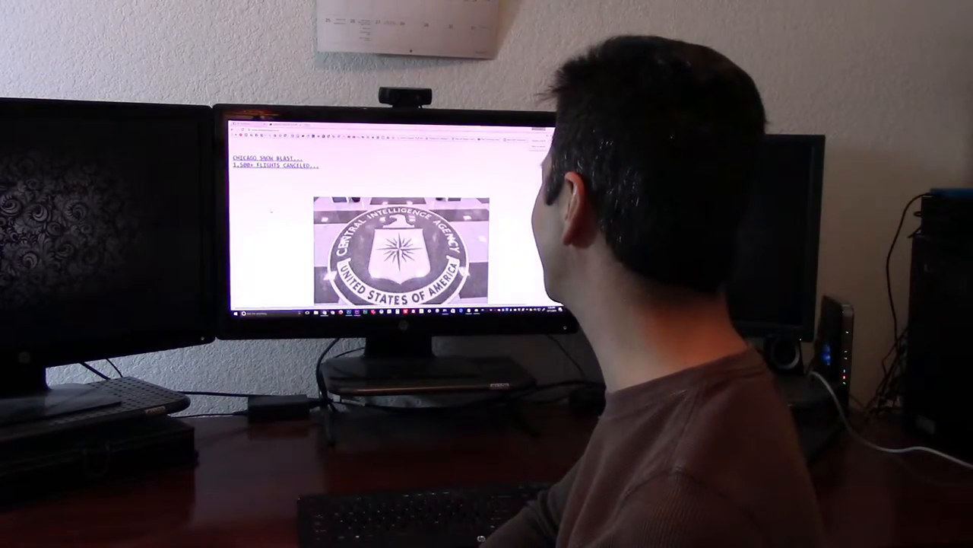
scroll("down", 3)
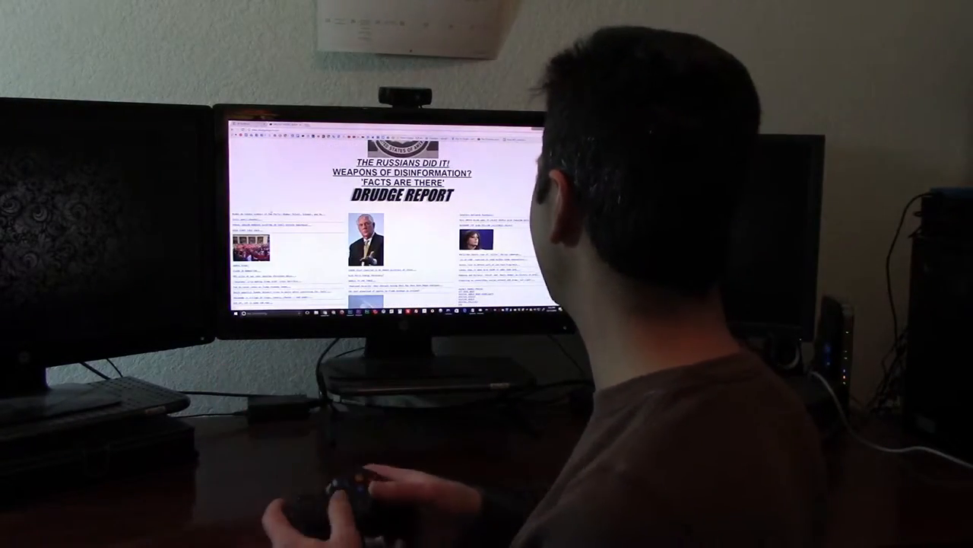
scroll("down", 3)
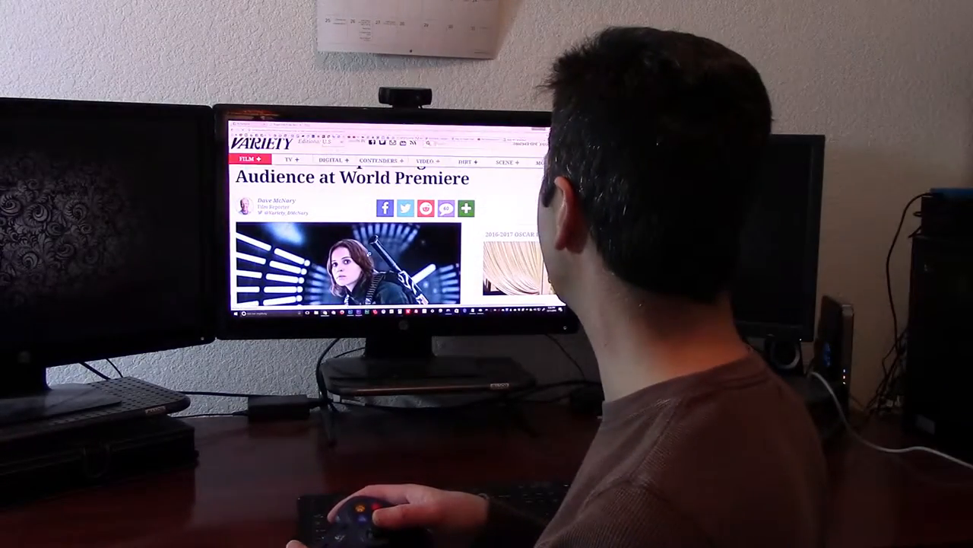
scroll("down", 3)
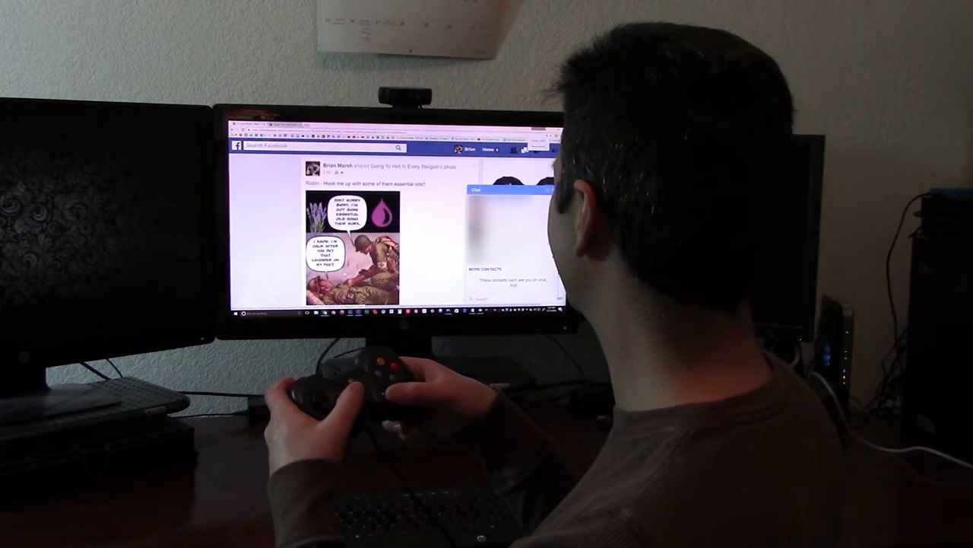
scroll("down", 3)
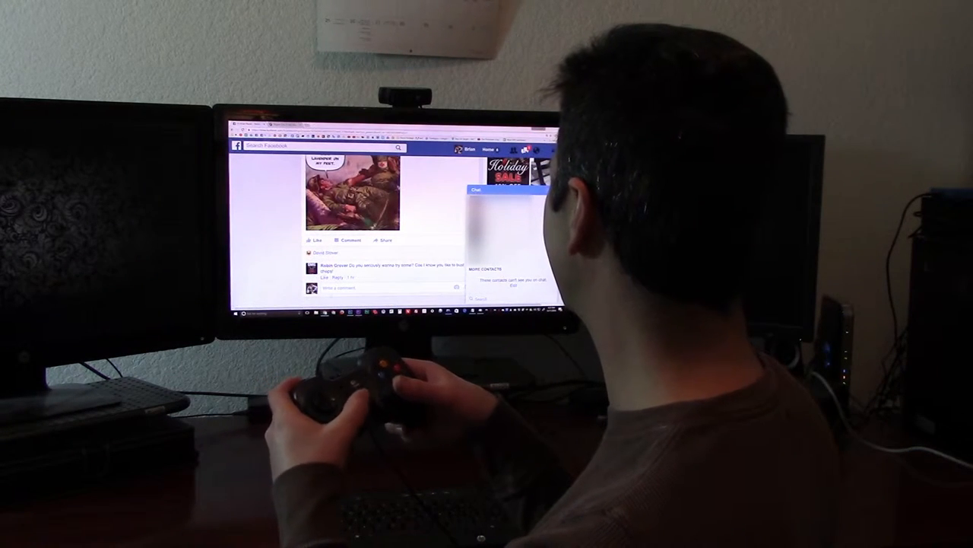